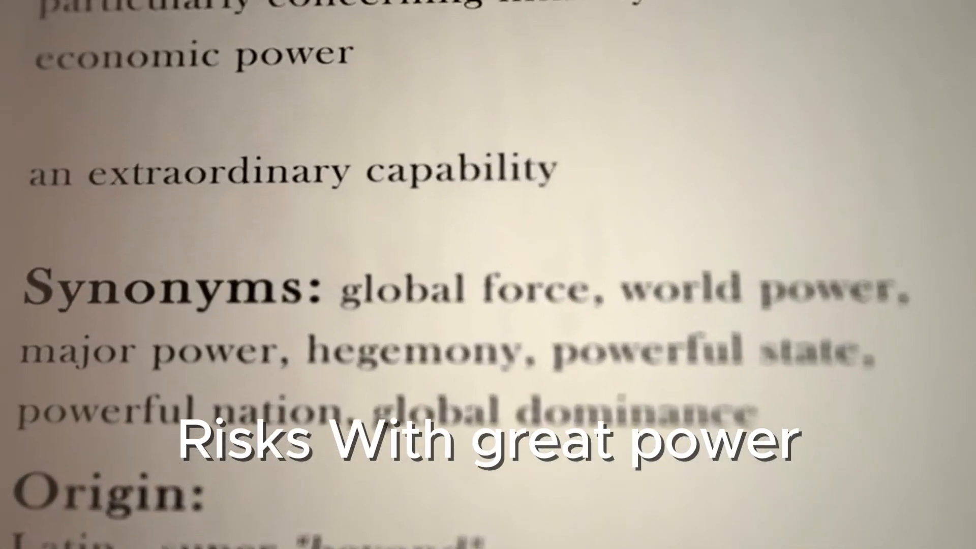
pyautogui.scroll(3)
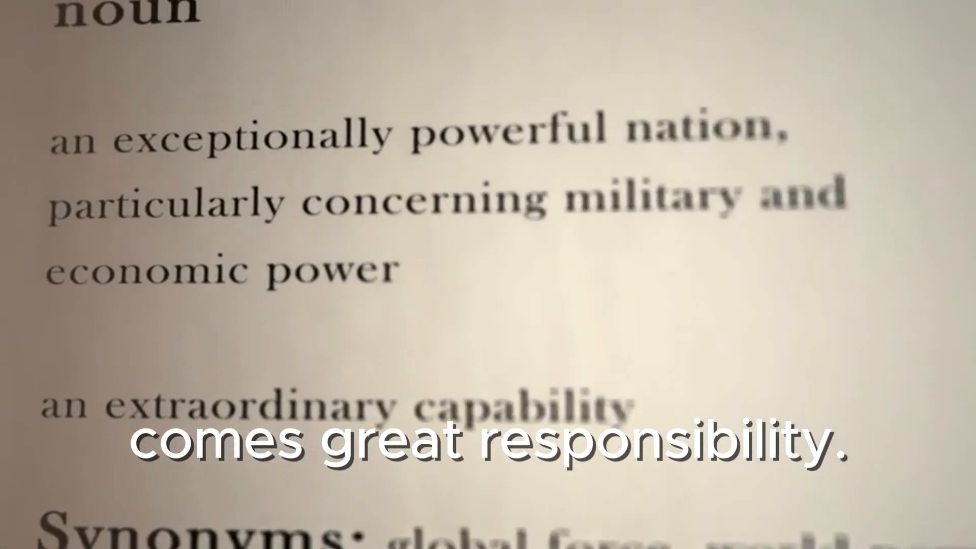